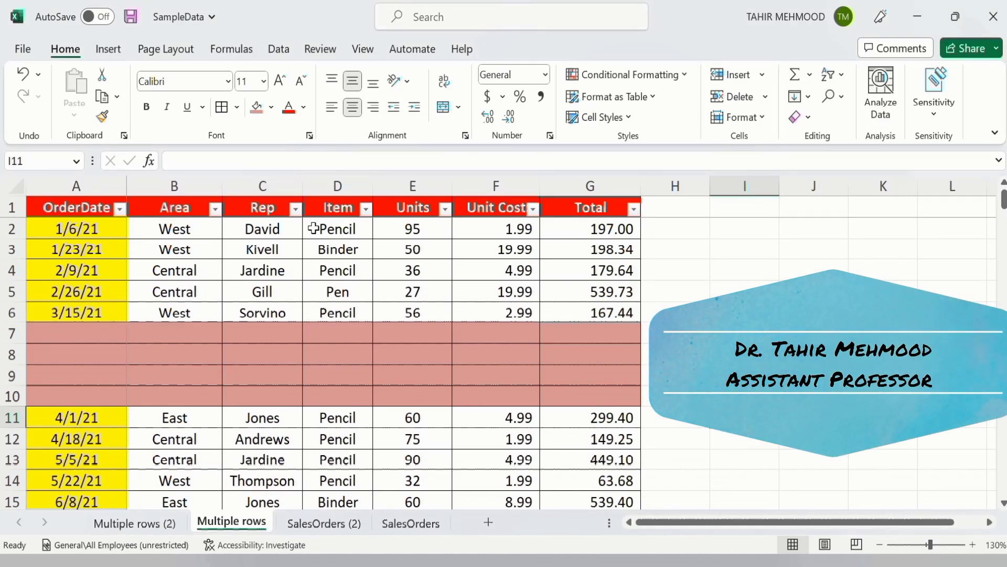
# - Switch to the 'Multiple rows (2)' sheet with the unbroken sales table
pyautogui.click(743, 416)
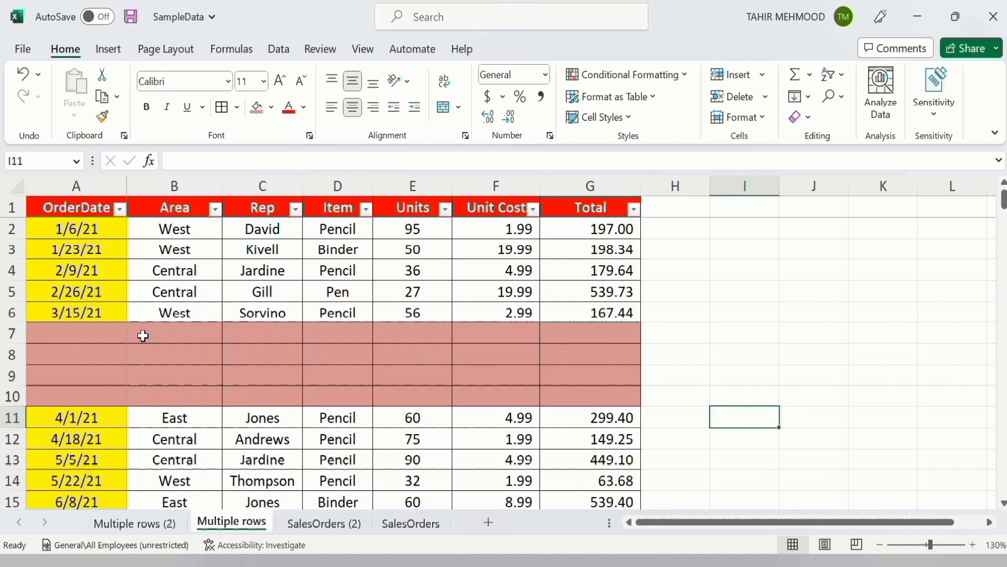
pyautogui.moveTo(191, 368)
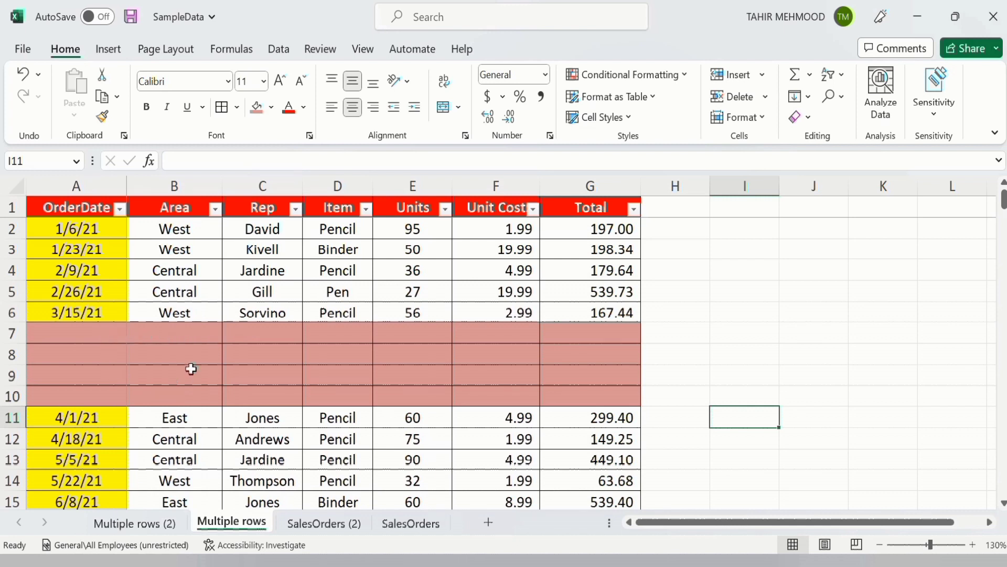
pyautogui.moveTo(191, 364)
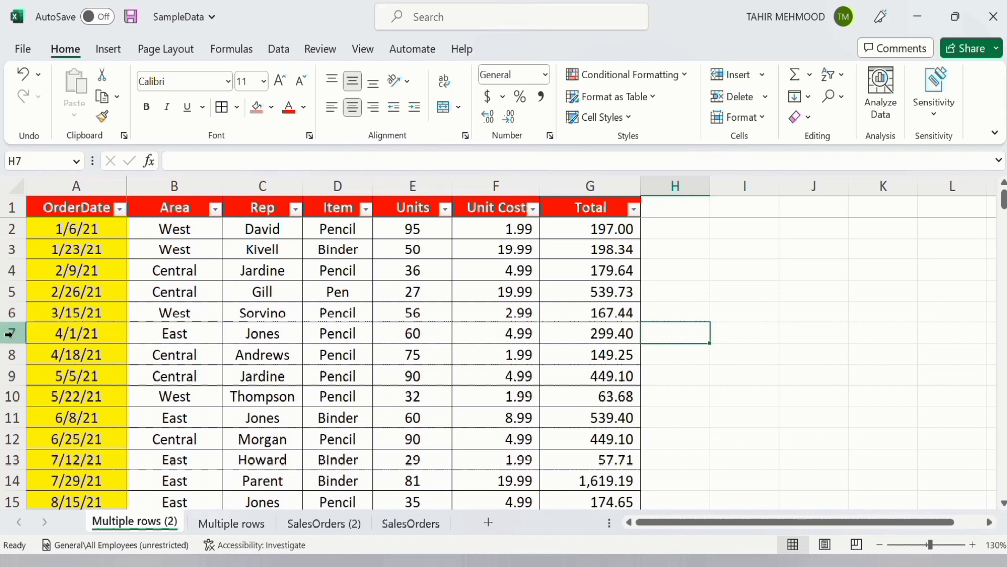
# - Select the three whole rows 7–9 starting at the 4/1/21 record
pyautogui.click(76, 332)
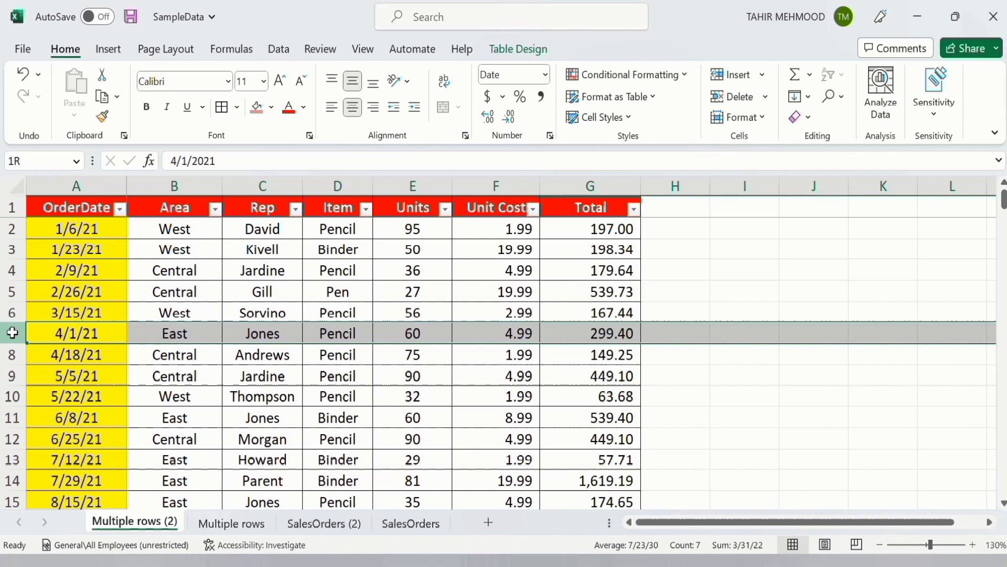
pyautogui.moveTo(12, 332); pyautogui.dragTo(12, 375)
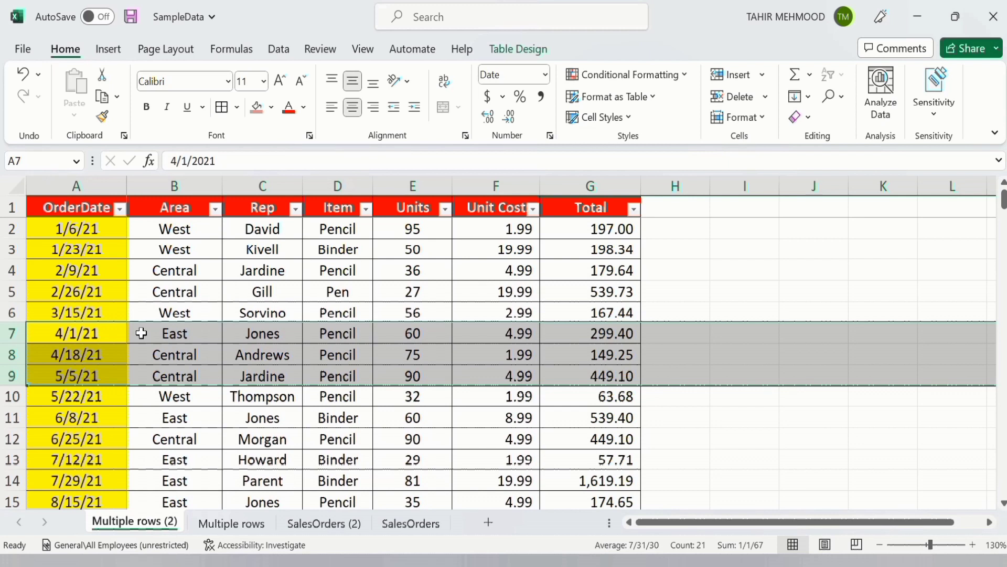
# - Insert three blank rows above the 4/1/21 record via the row context menu
pyautogui.rightClick(142, 333)
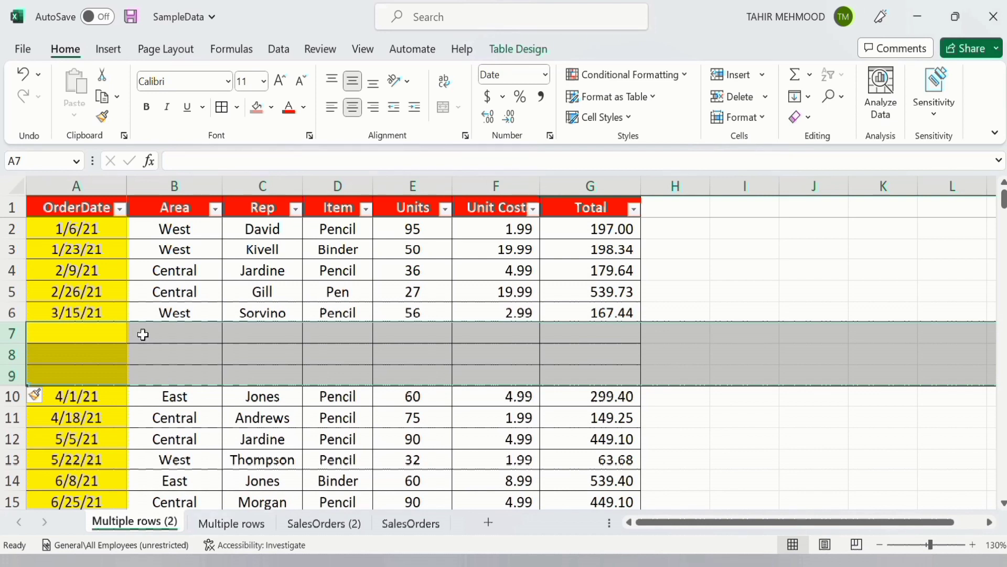
pyautogui.moveTo(46, 312)
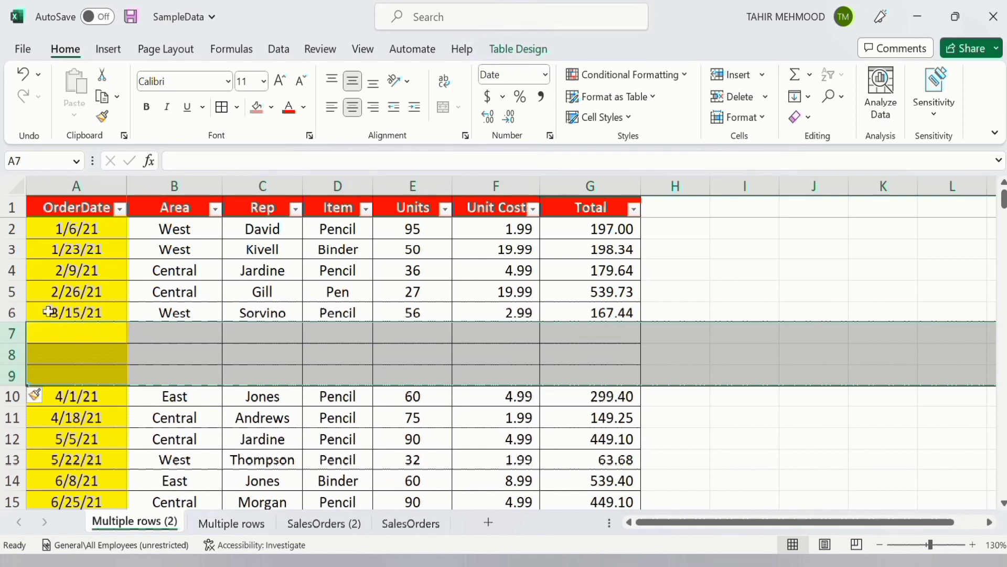
pyautogui.moveTo(56, 345)
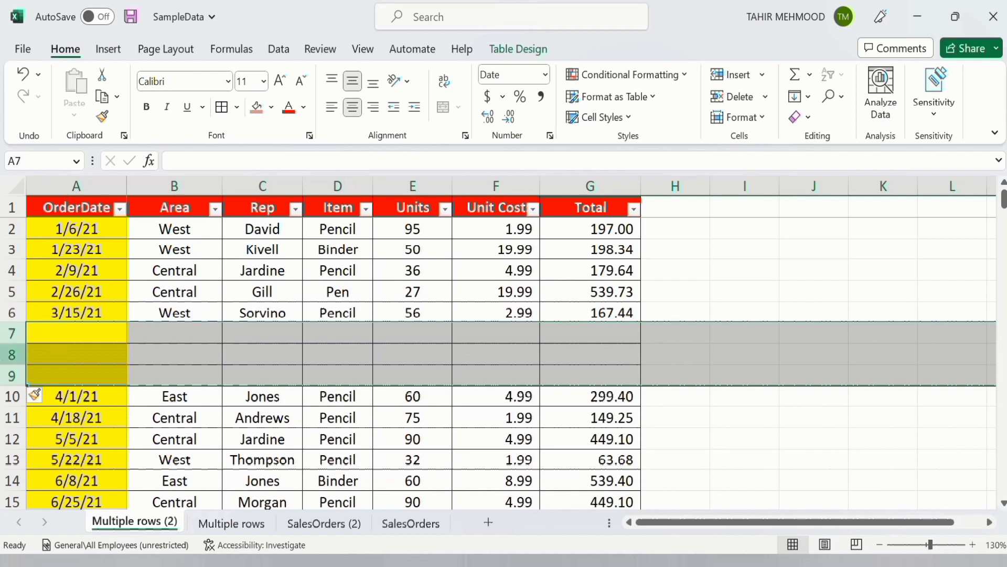
pyautogui.moveTo(49, 331)
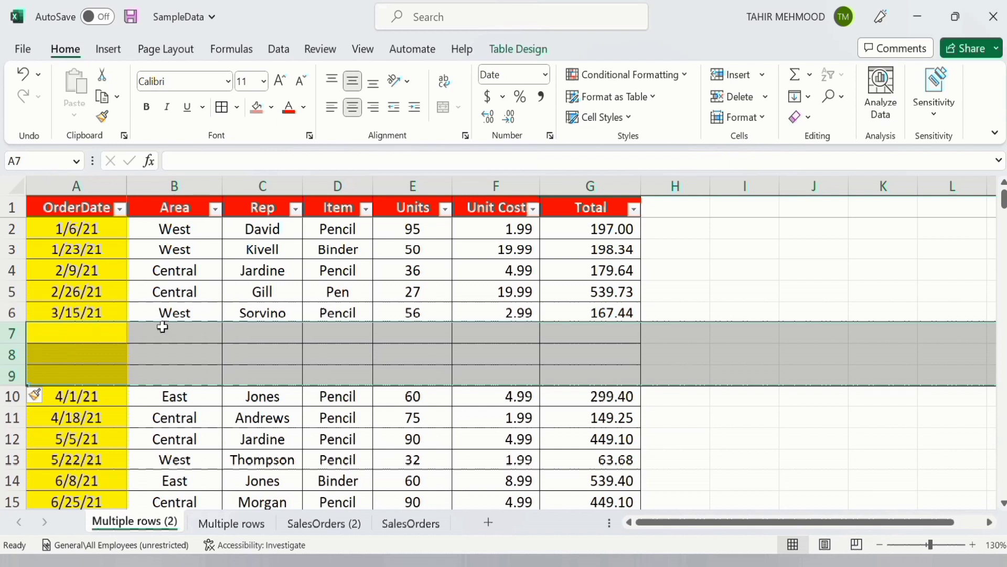
pyautogui.moveTo(182, 345)
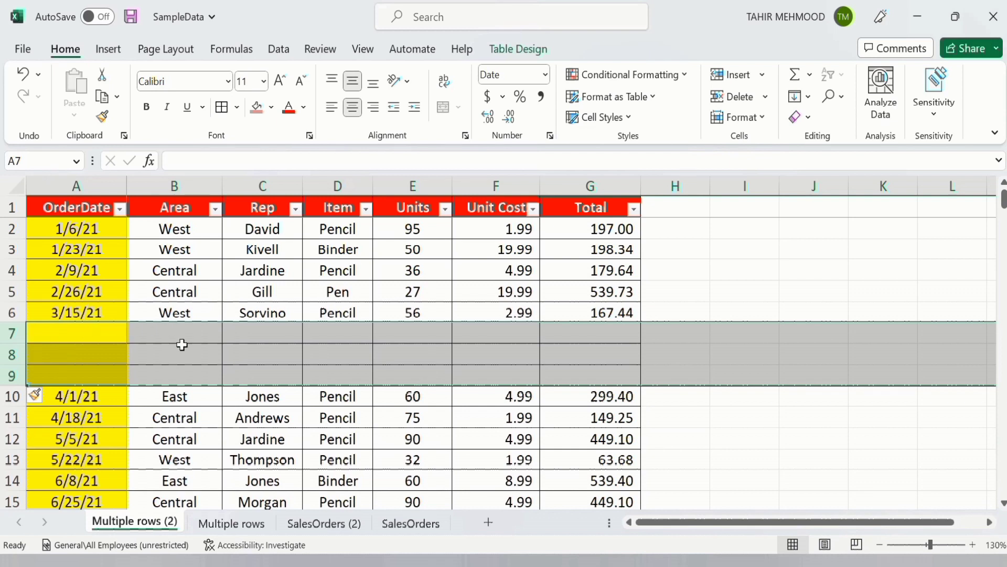